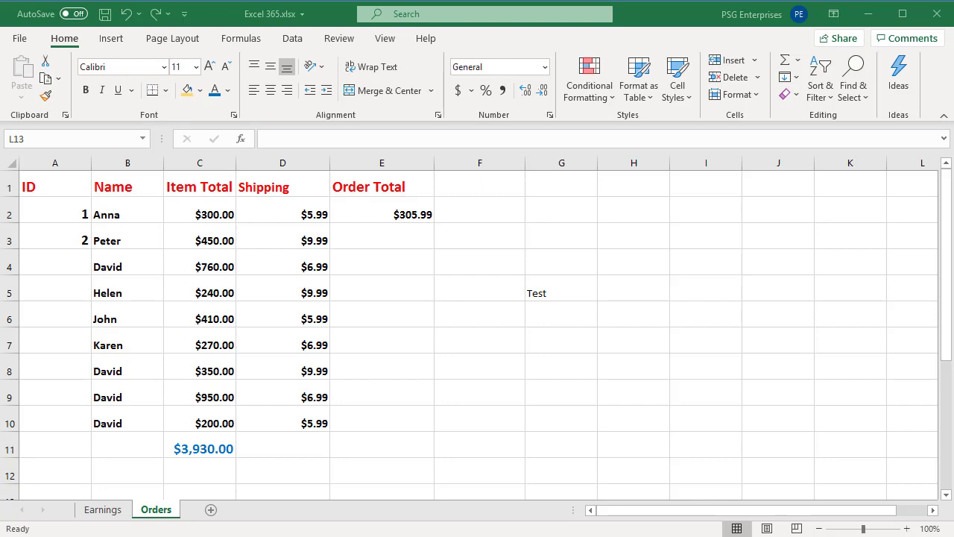
pyautogui.moveTo(41, 286)
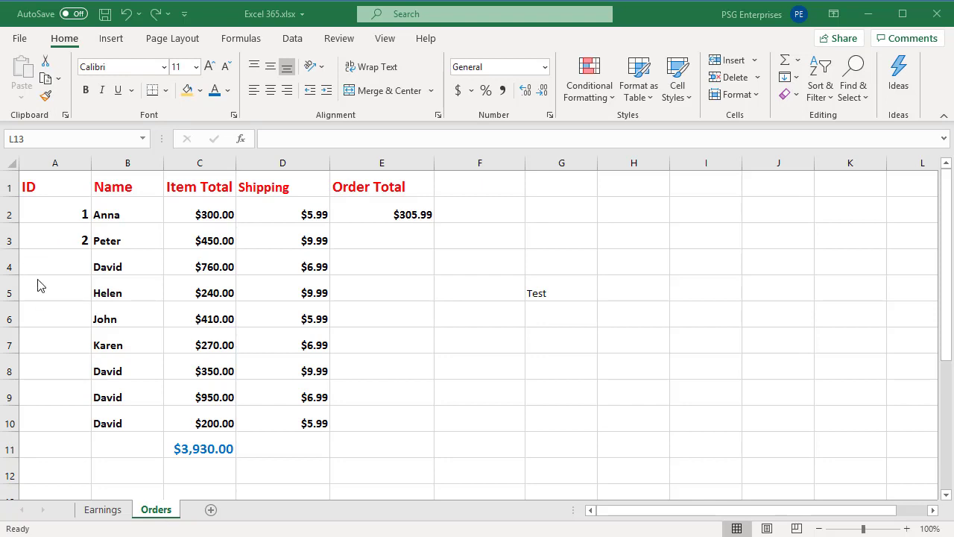
pyautogui.moveTo(60, 214)
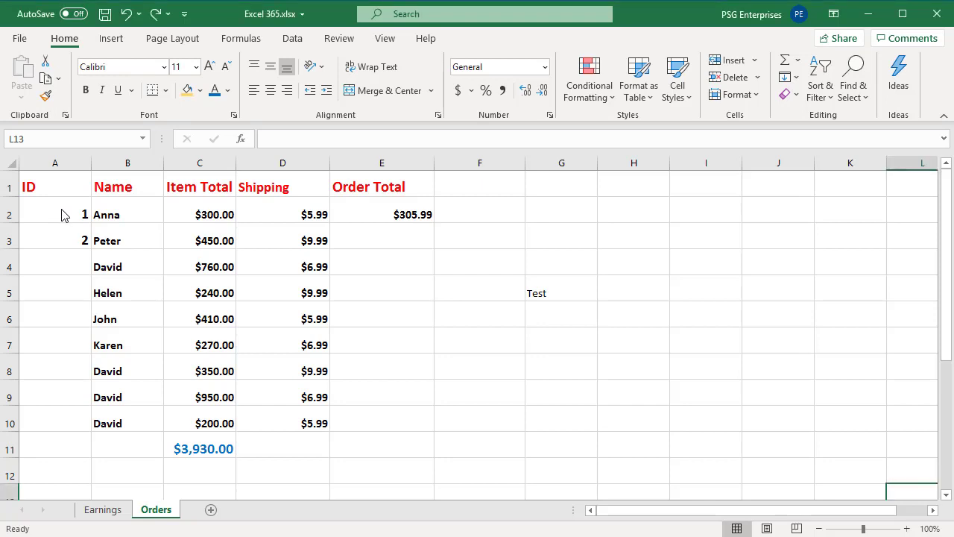
# Extend the ID series from A2:A3 down to A10, numbering orders 1 through 9
pyautogui.moveTo(55, 214); pyautogui.dragTo(55, 240)
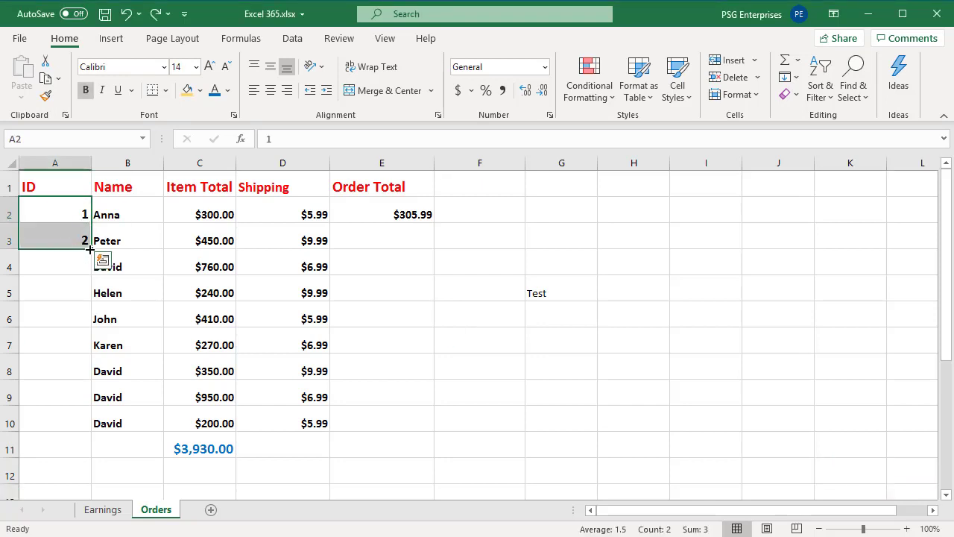
pyautogui.moveTo(90, 249); pyautogui.dragTo(93, 431)
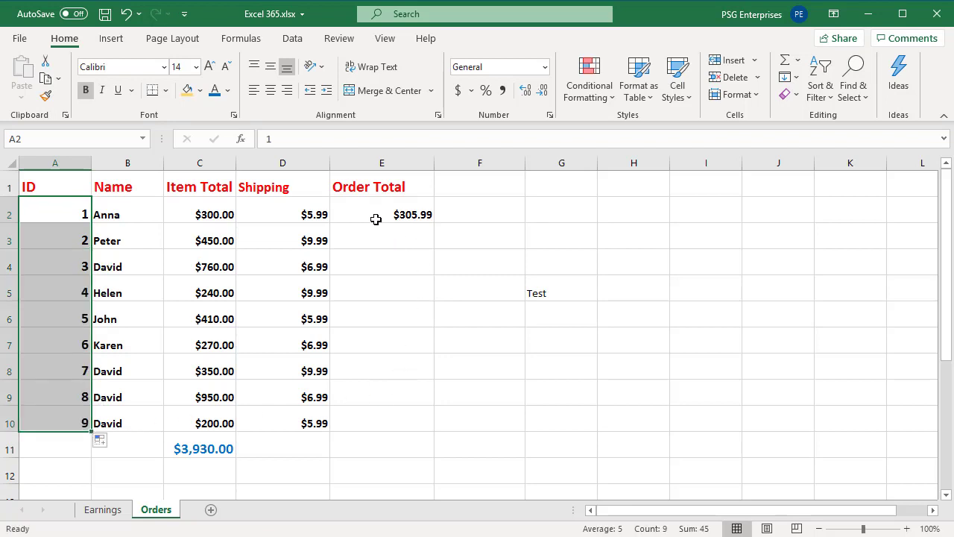
pyautogui.click(382, 214)
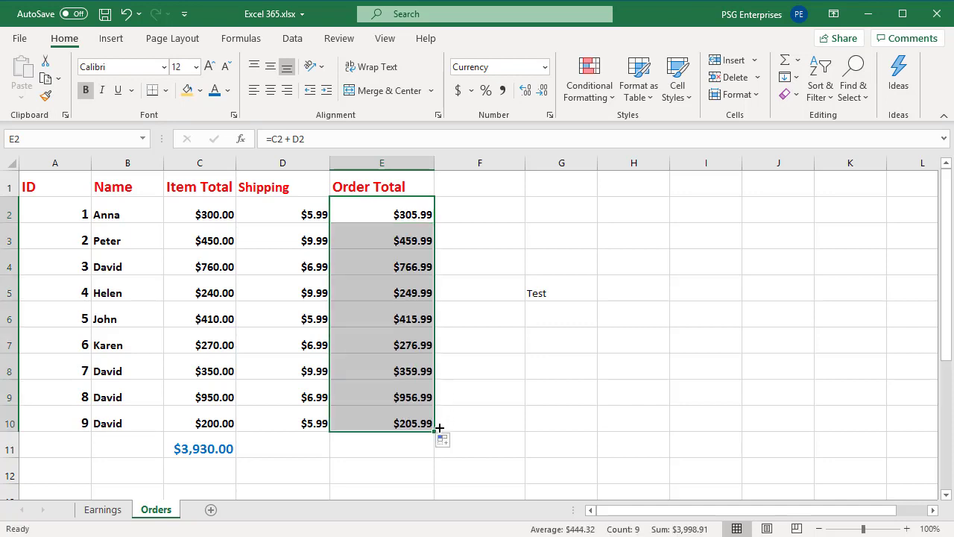
pyautogui.moveTo(373, 488)
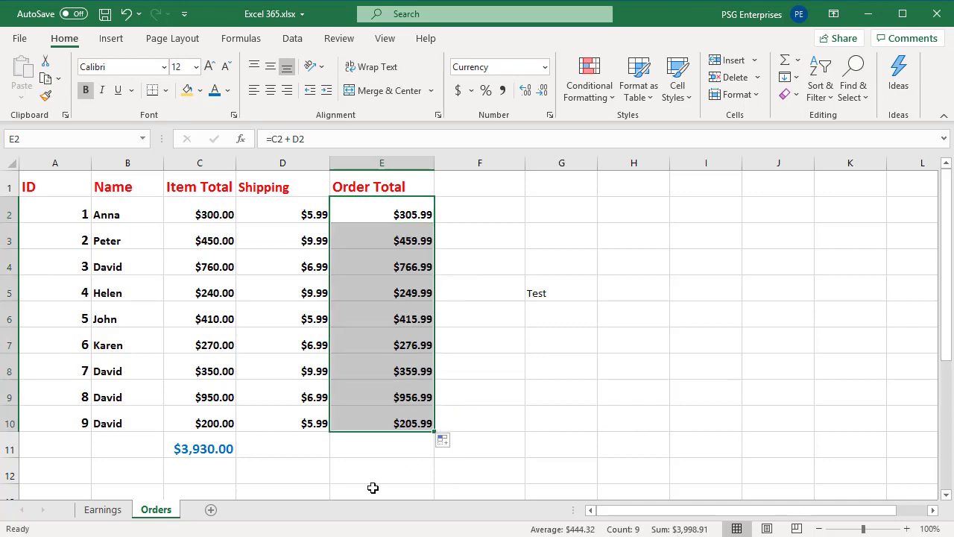
# Fill the Shipping total into D11, summing the nine charges to $68.91
pyautogui.click(200, 448)
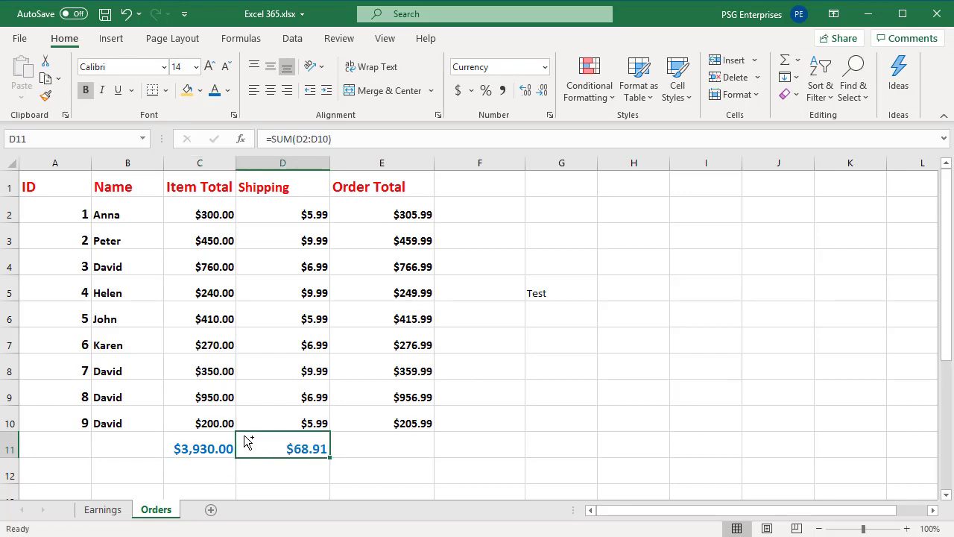
# Move the item and shipping totals from C11:D11 to G5:H5, replacing the Test entry
pyautogui.click(199, 447)
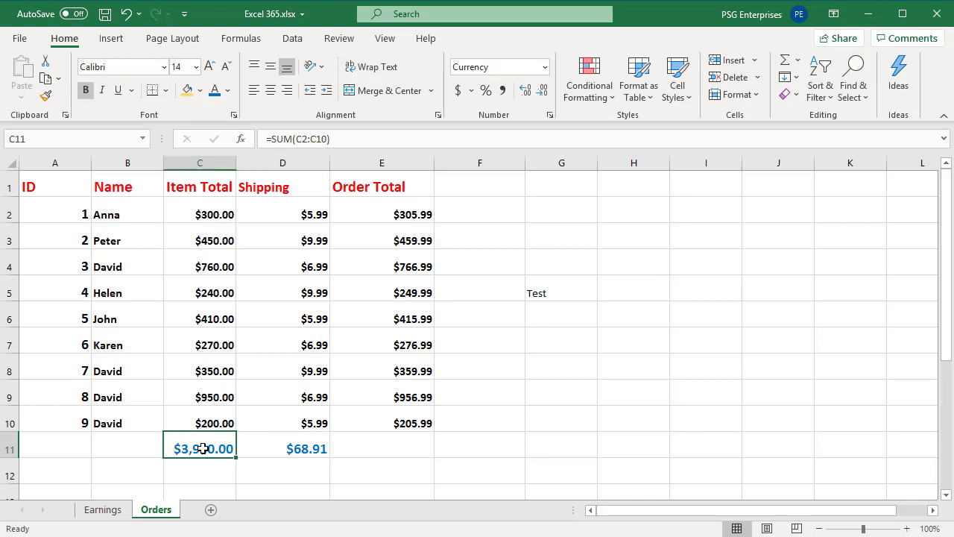
pyautogui.moveTo(287, 451)
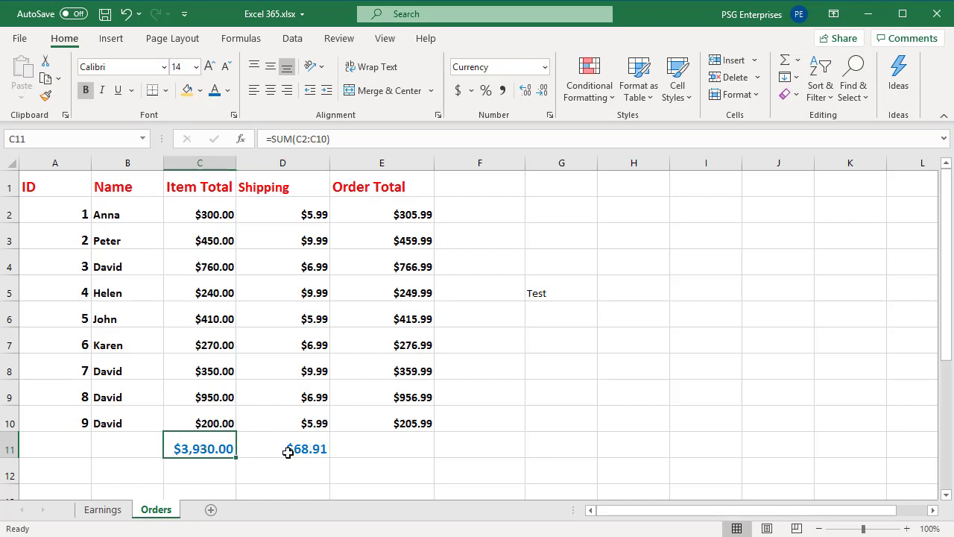
pyautogui.click(282, 448)
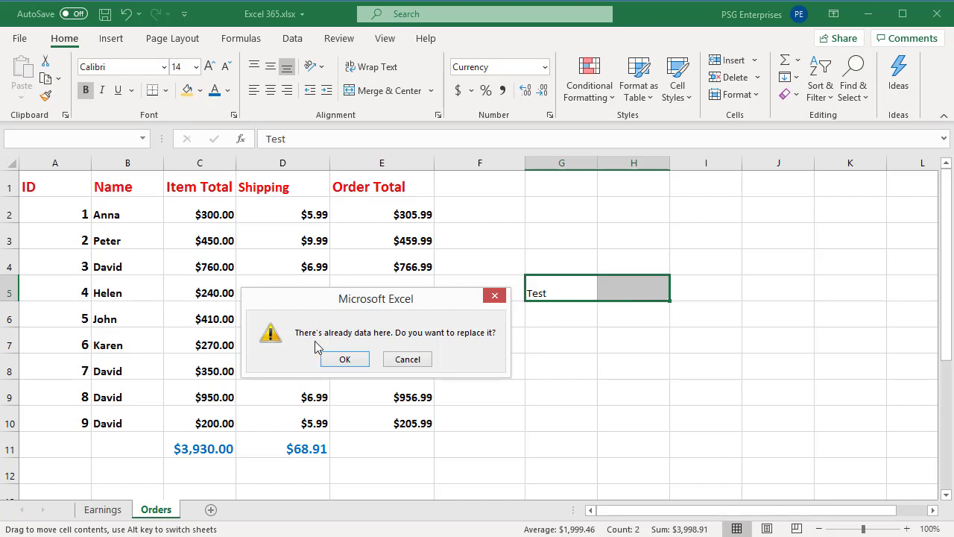
pyautogui.click(344, 359)
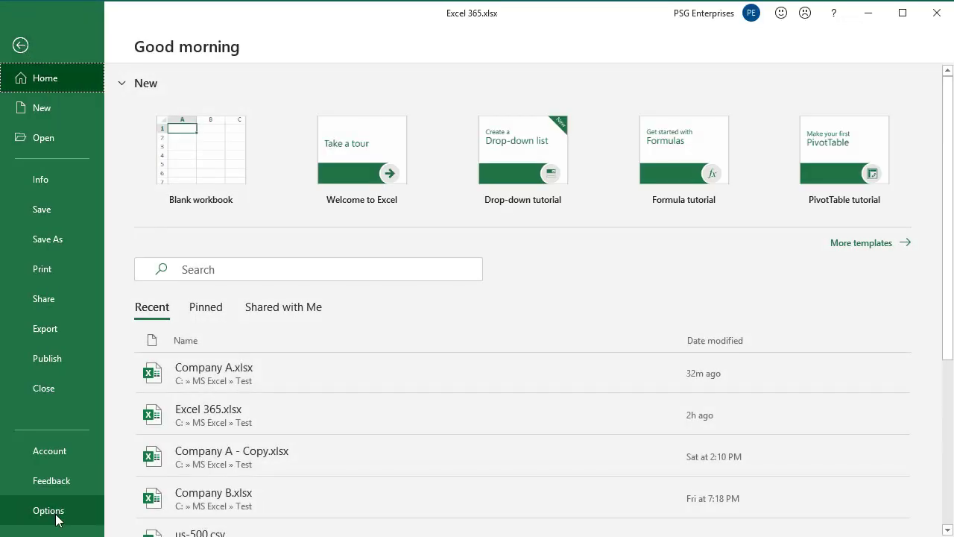
# Go to the Advanced page of Excel Options
pyautogui.click(48, 510)
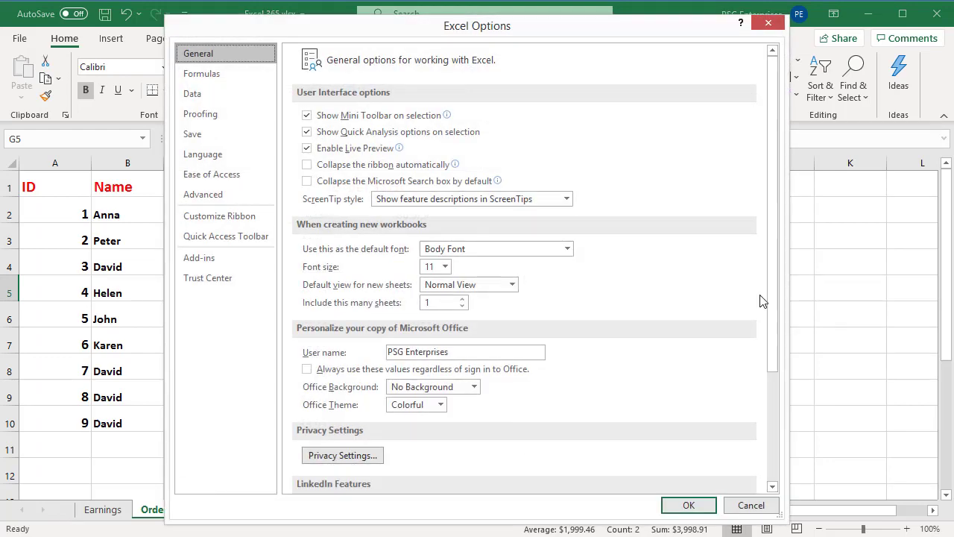
pyautogui.moveTo(212, 174)
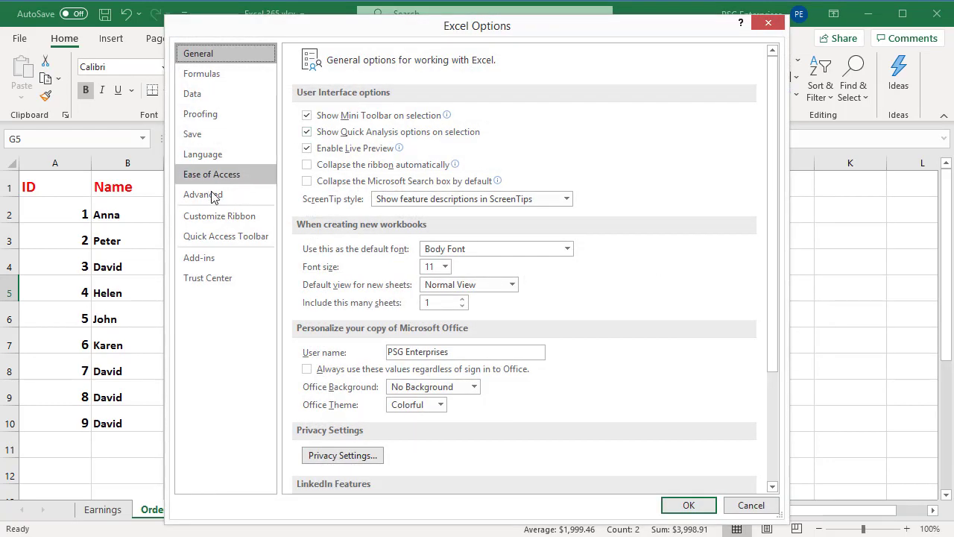
pyautogui.click(203, 194)
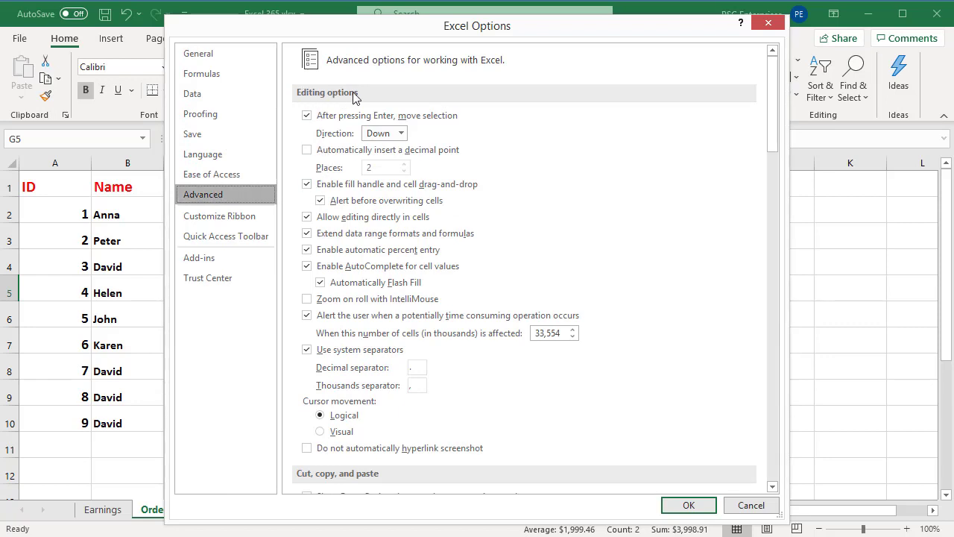
# Uncheck 'Enable fill handle and cell drag-and-drop' and confirm the options with OK
pyautogui.click(307, 184)
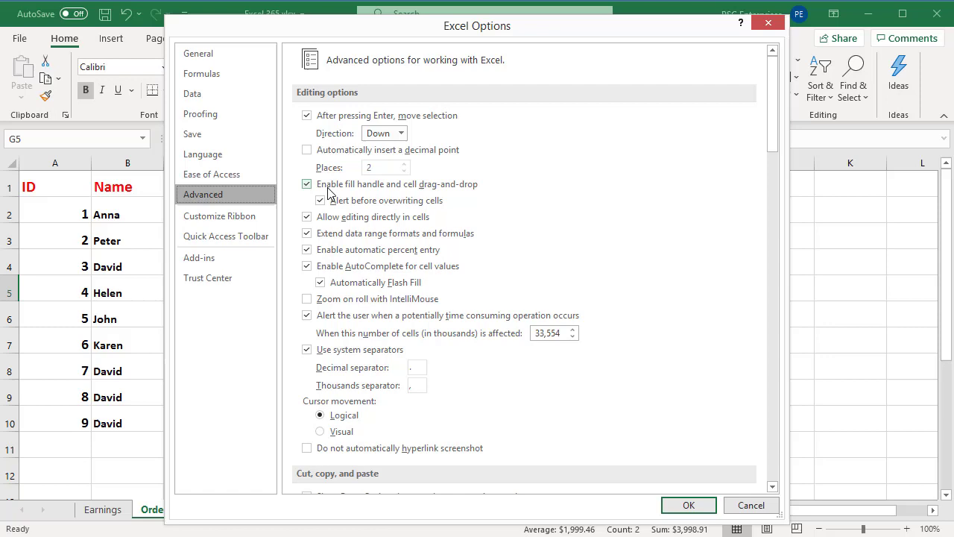
pyautogui.moveTo(462, 196)
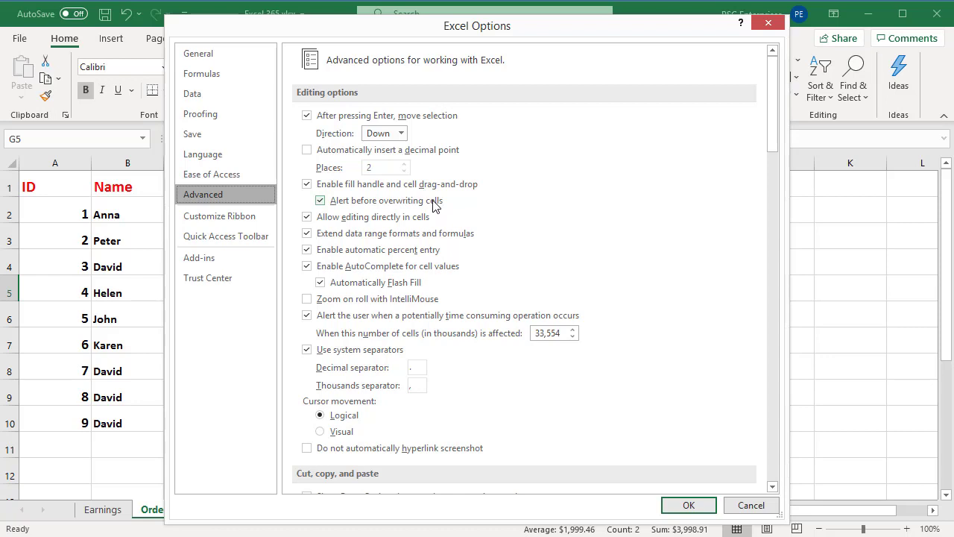
pyautogui.click(306, 185)
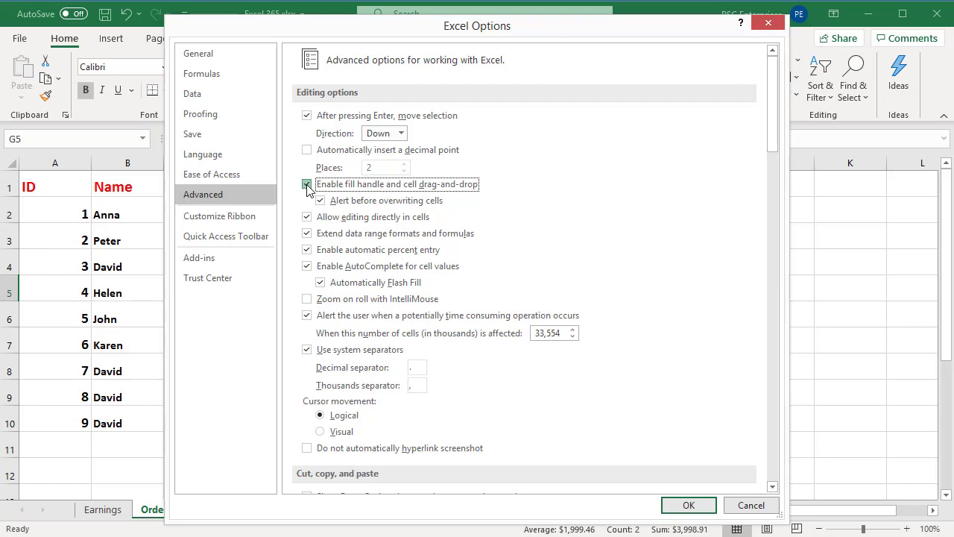
pyautogui.click(306, 184)
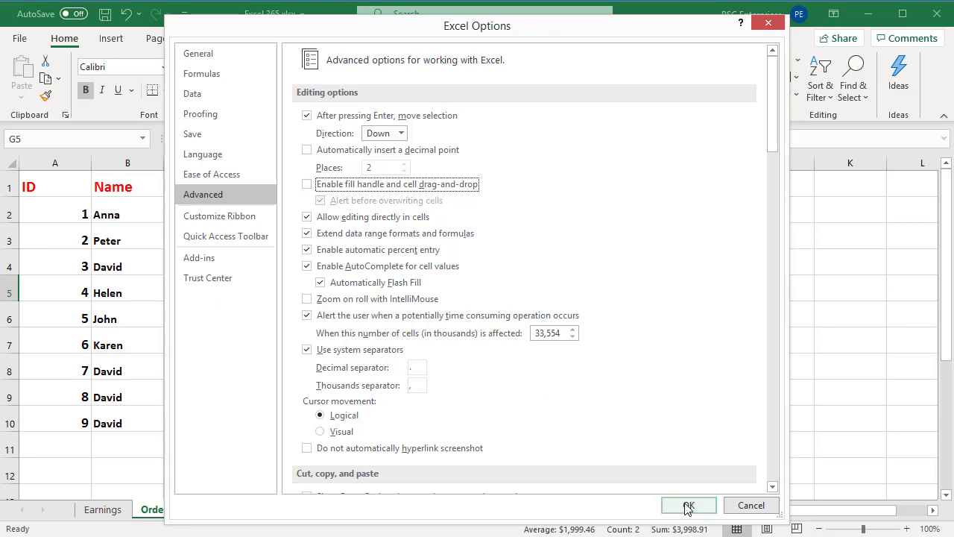
pyautogui.click(687, 505)
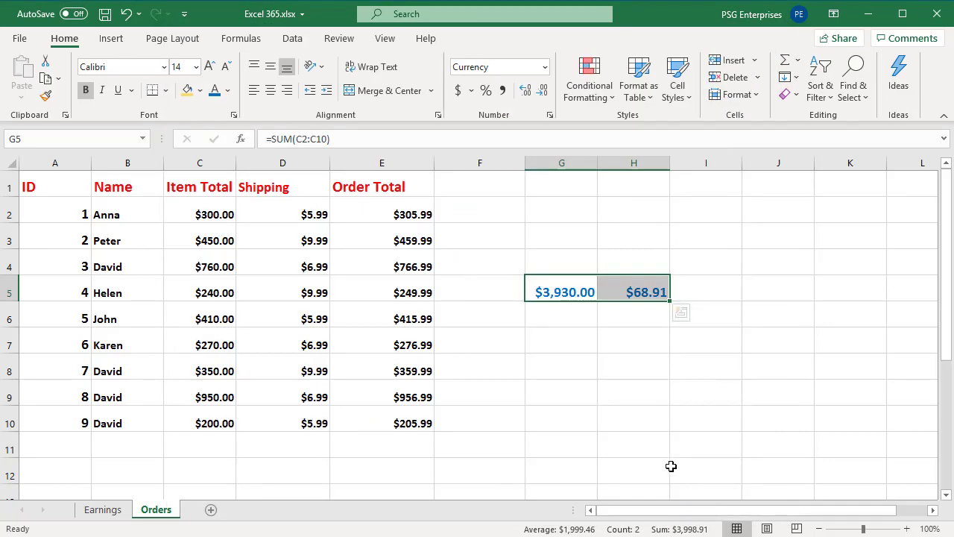
pyautogui.click(561, 291)
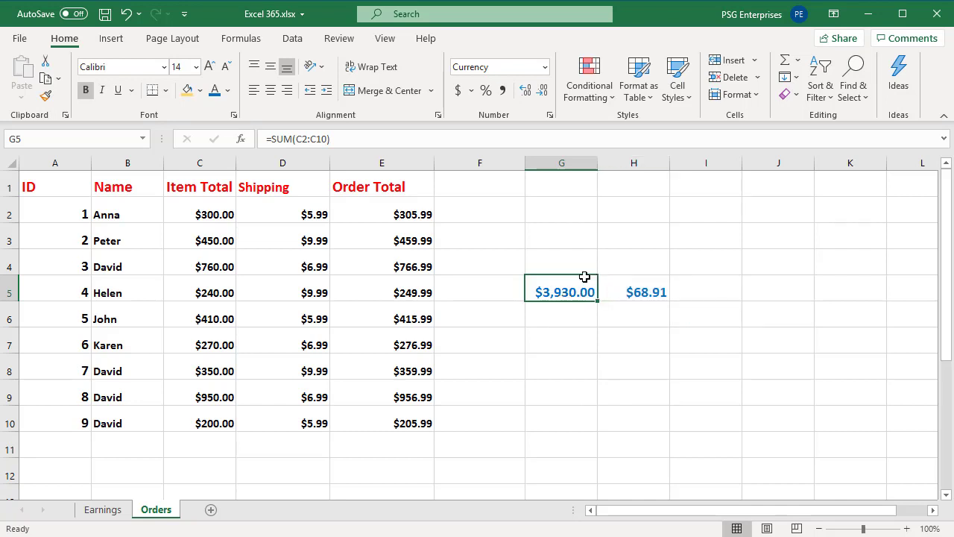
pyautogui.click(381, 214)
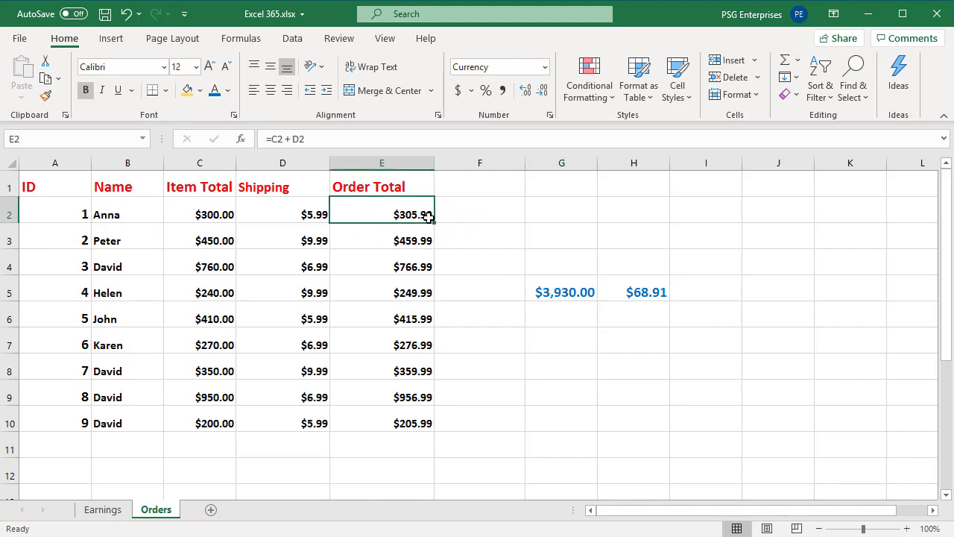